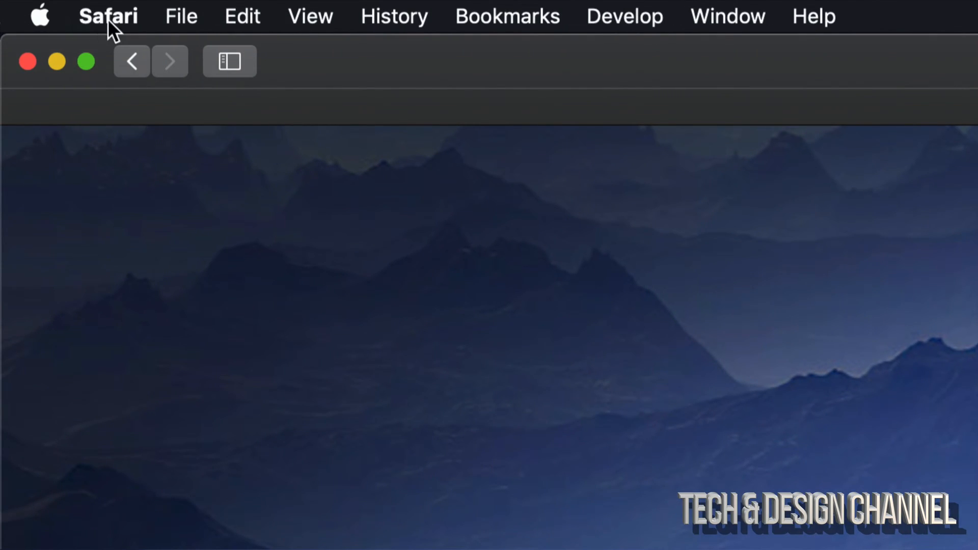
Open a new private browsing window from Safari's File menu
{"action": "left_click", "coordinate": [181, 16]}
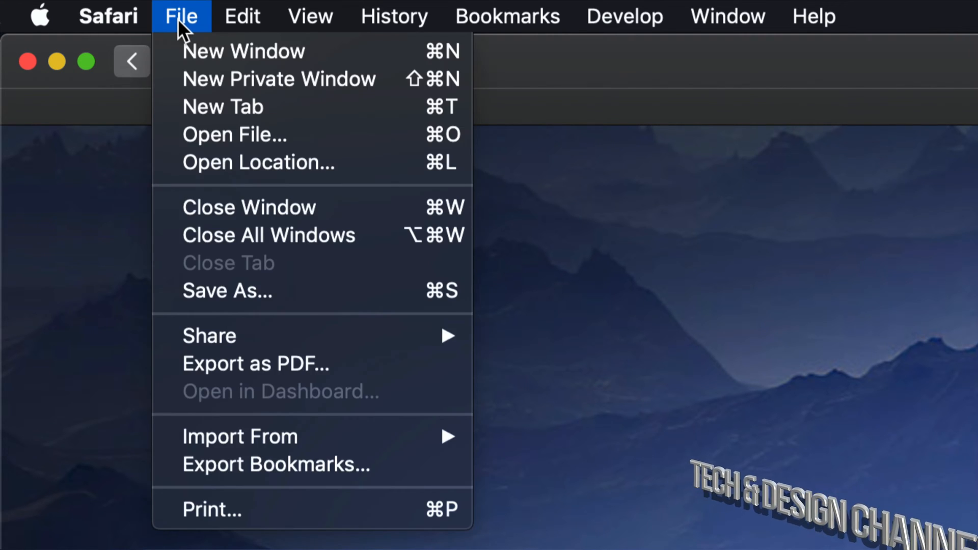
{"action": "mouse_move", "coordinate": [279, 79]}
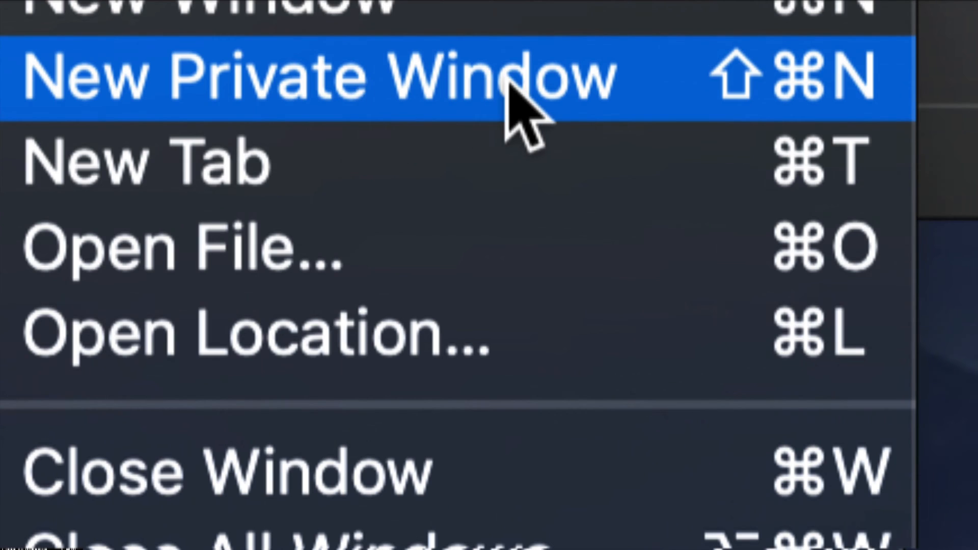
{"action": "left_click", "coordinate": [312, 76]}
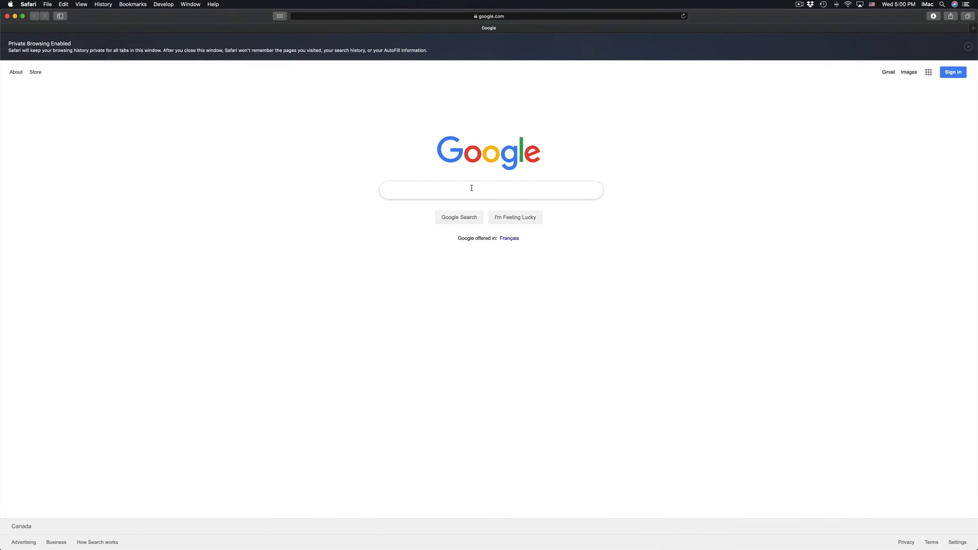
{"action": "mouse_move", "coordinate": [490, 189]}
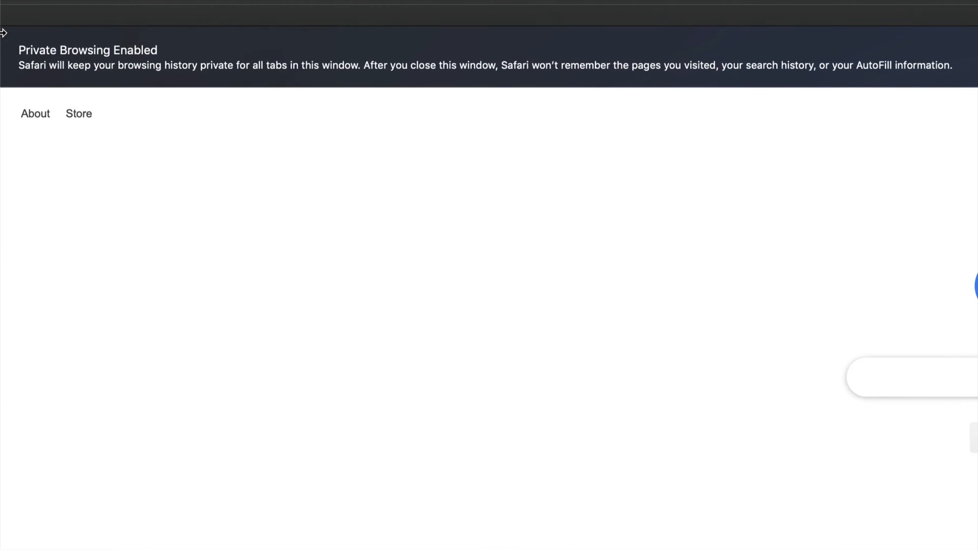
{"action": "mouse_move", "coordinate": [326, 73]}
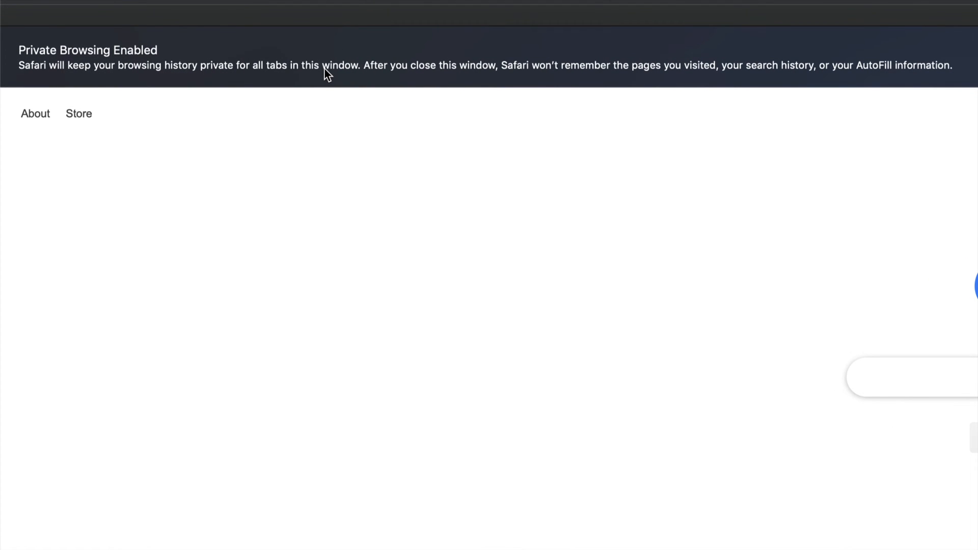